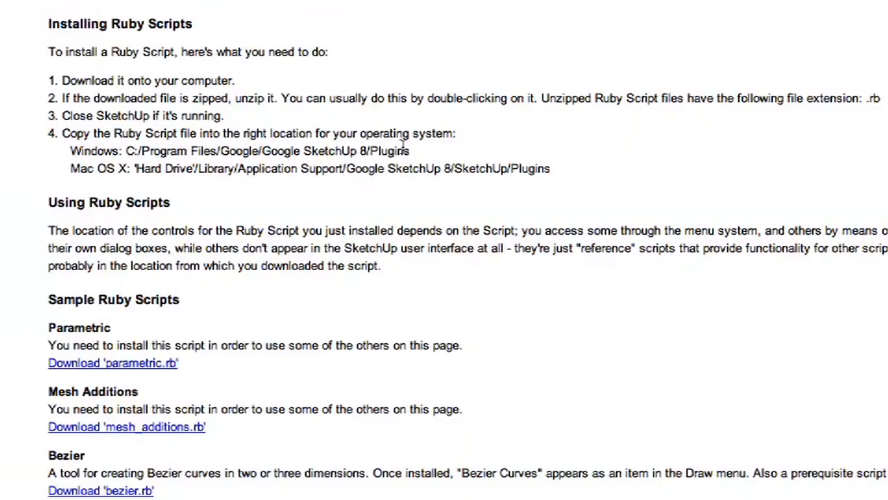
pyautogui.moveTo(426, 153)
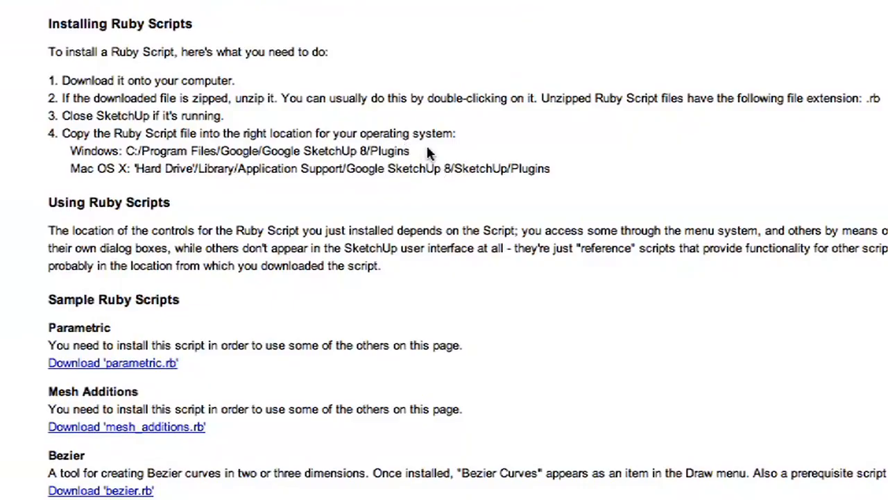
pyautogui.moveTo(210, 214)
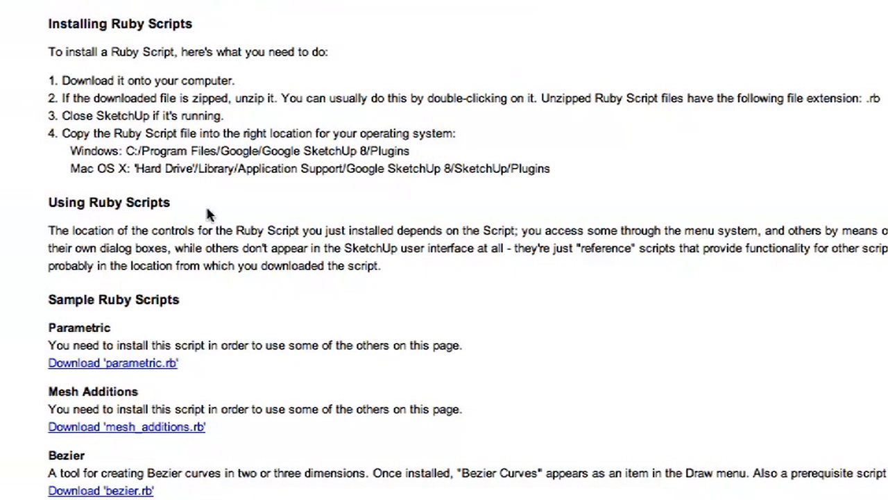
pyautogui.moveTo(201, 175)
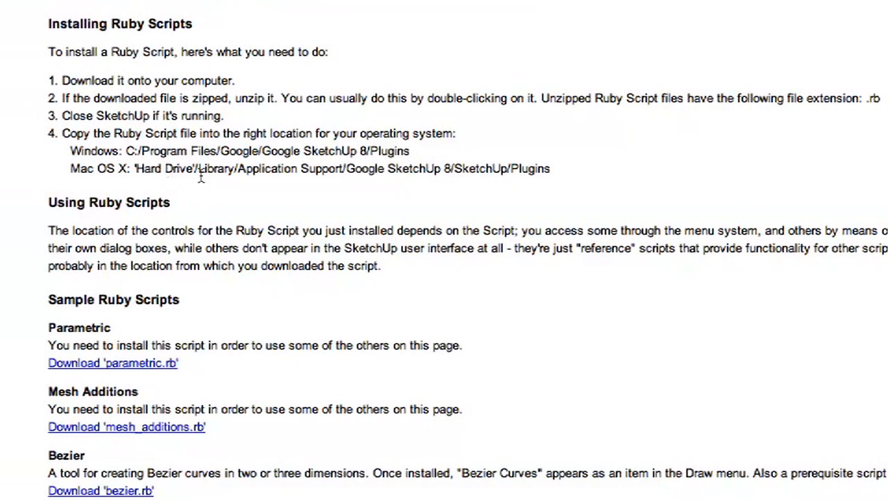
pyautogui.moveTo(378, 168)
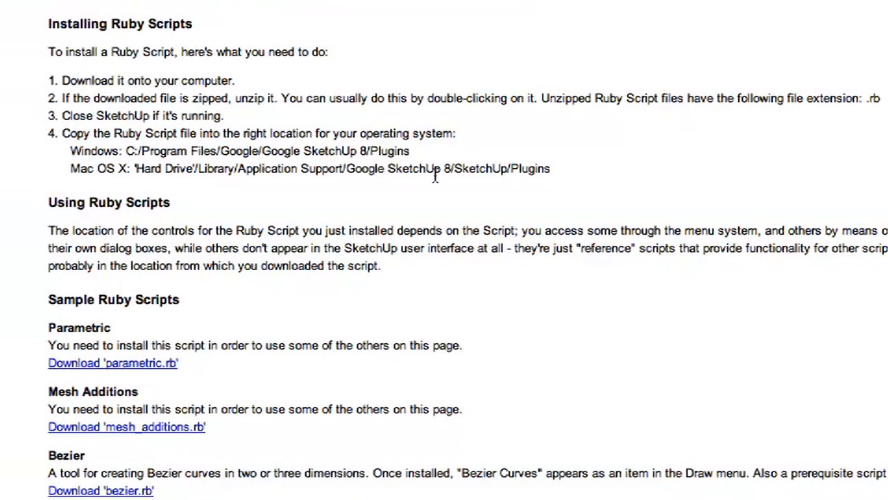
pyautogui.moveTo(538, 168)
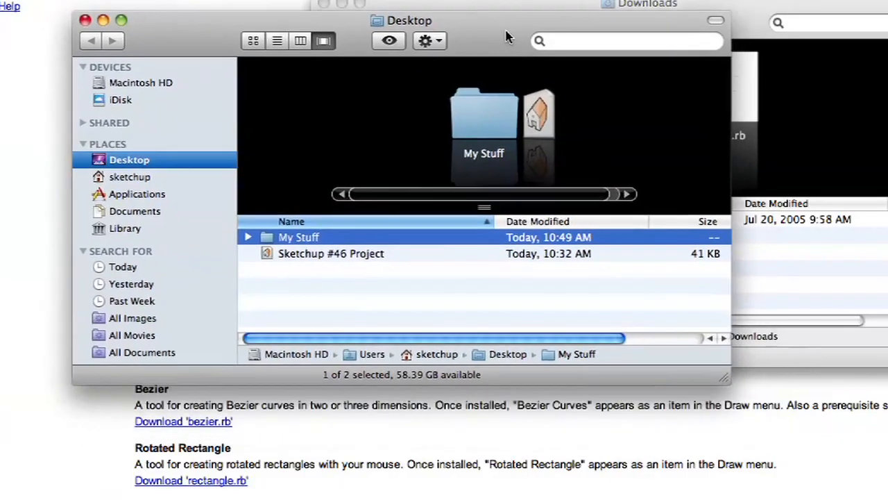
# Go from Library's Application Support into Google SketchUp 7, then its SketchUp folder.
pyautogui.click(140, 83)
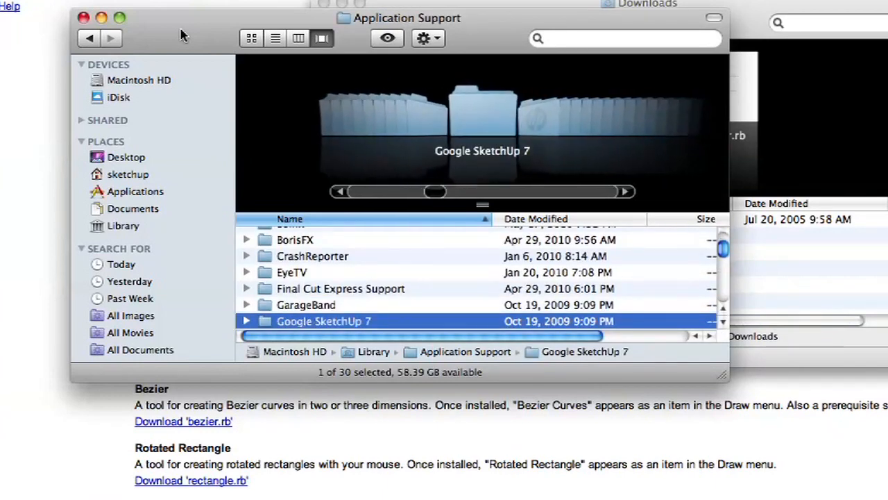
pyautogui.scroll(-3)
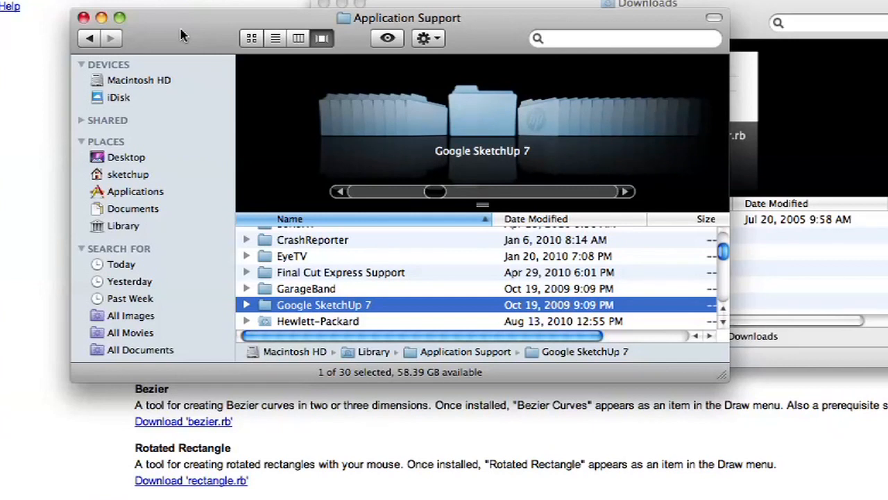
pyautogui.doubleClick(324, 305)
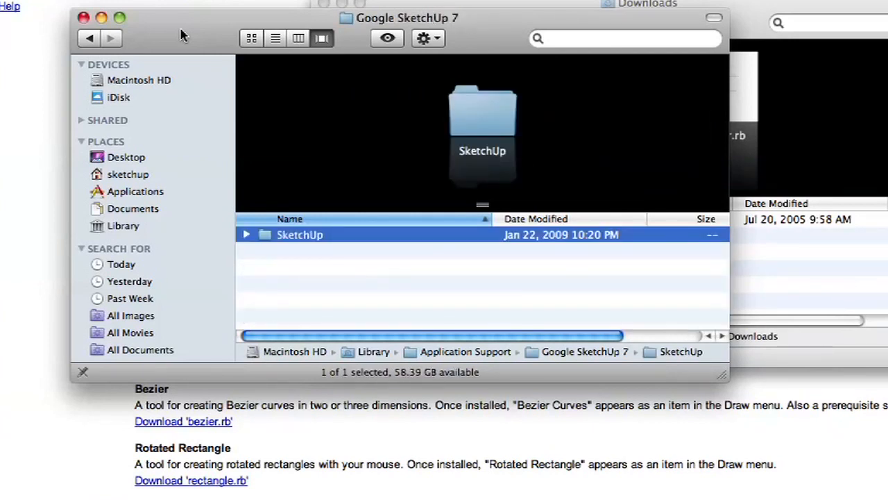
pyautogui.doubleClick(300, 234)
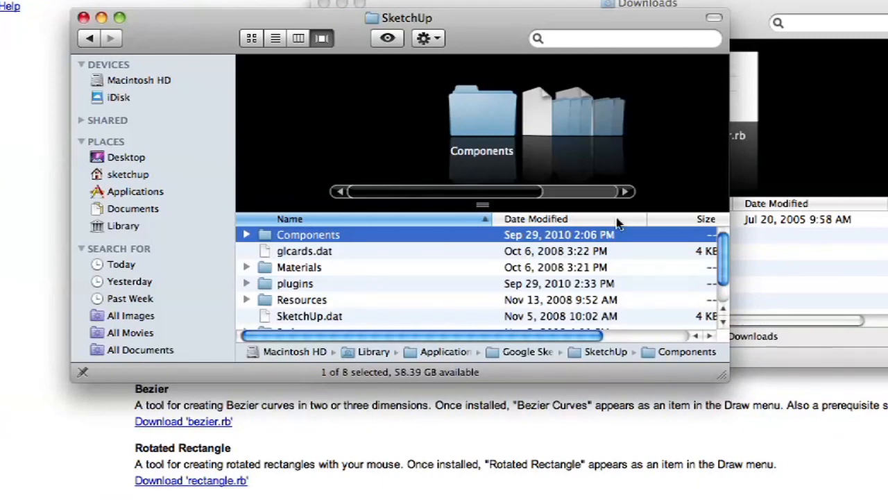
# Enlarge the Finder window to show all eight SketchUp items and select the plugins folder.
pyautogui.moveTo(725, 378); pyautogui.dragTo(774, 441)
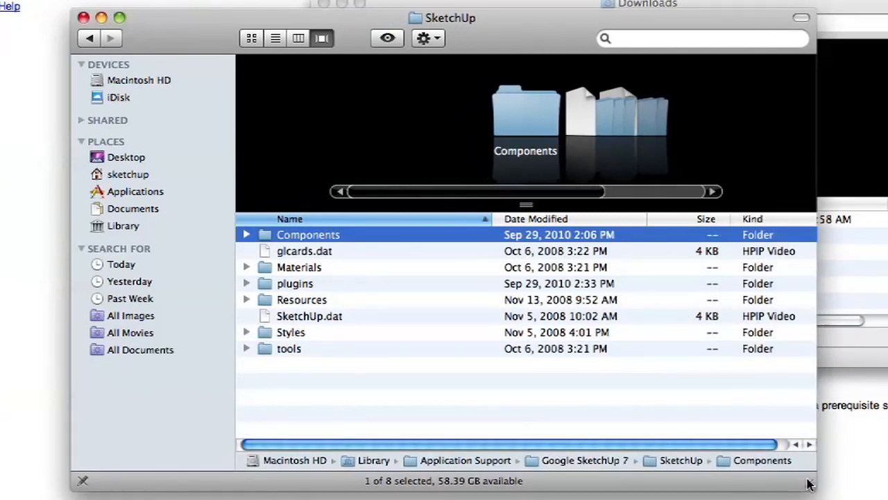
pyautogui.click(295, 283)
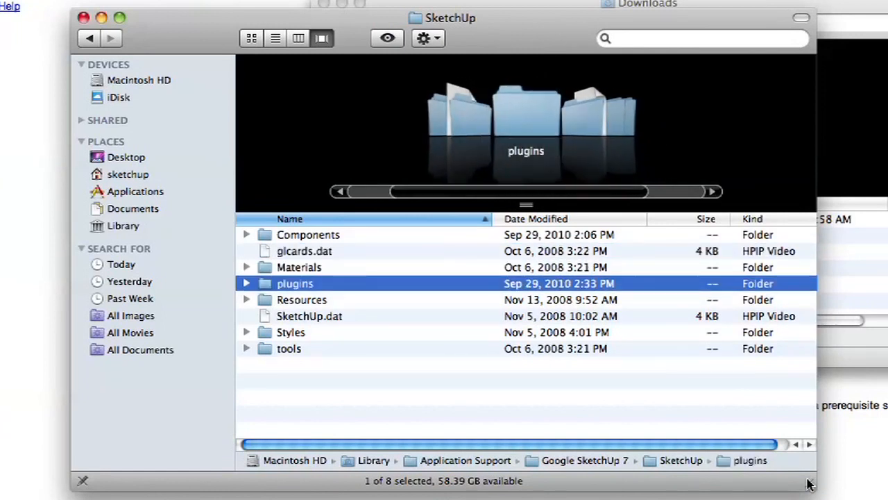
pyautogui.click(304, 250)
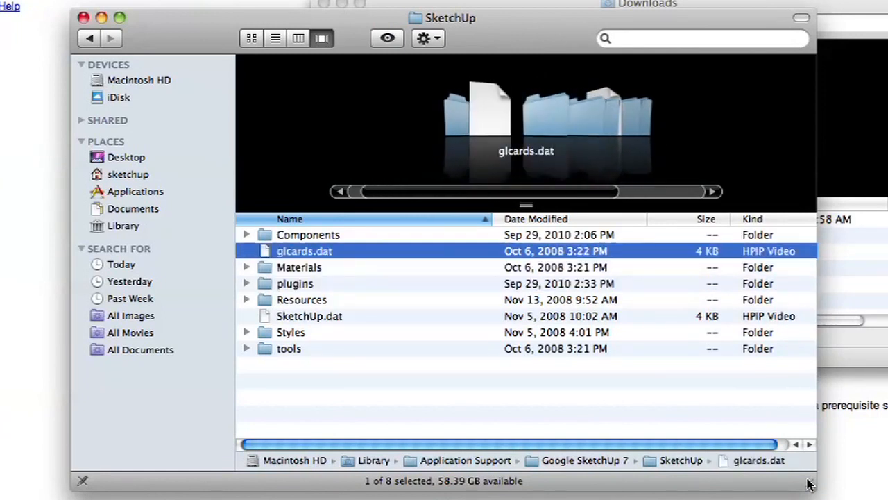
pyautogui.click(299, 267)
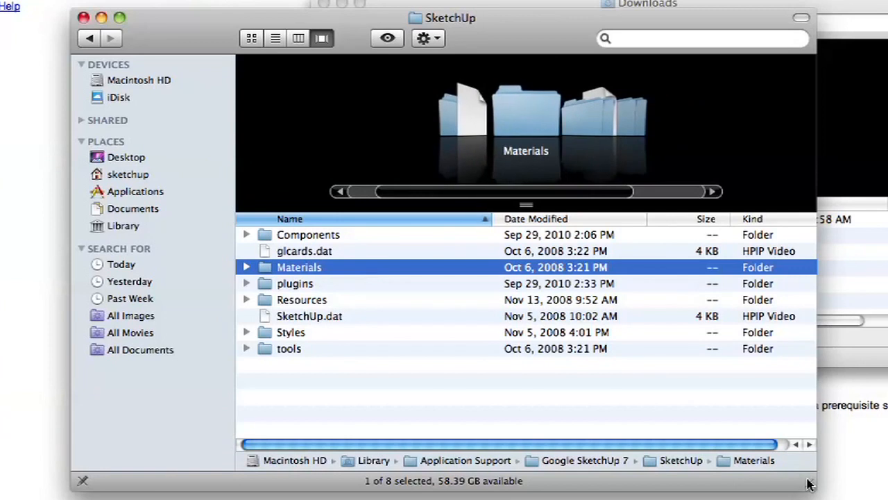
pyautogui.click(289, 348)
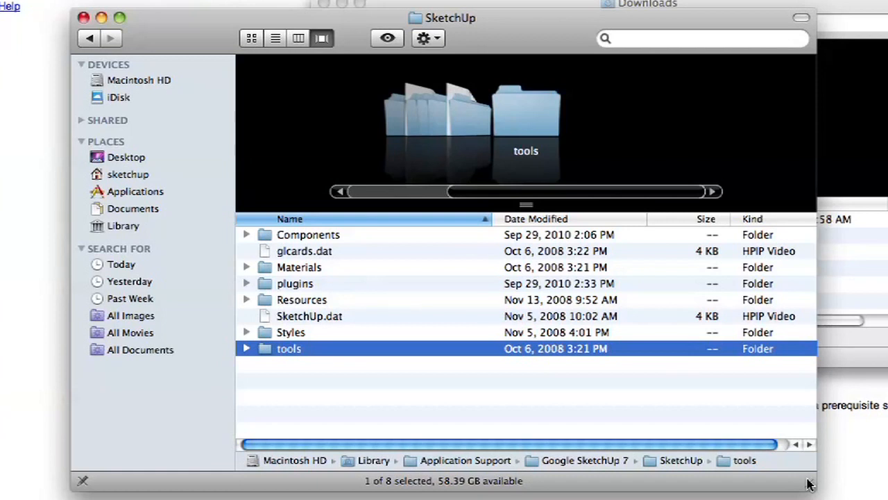
pyautogui.click(295, 283)
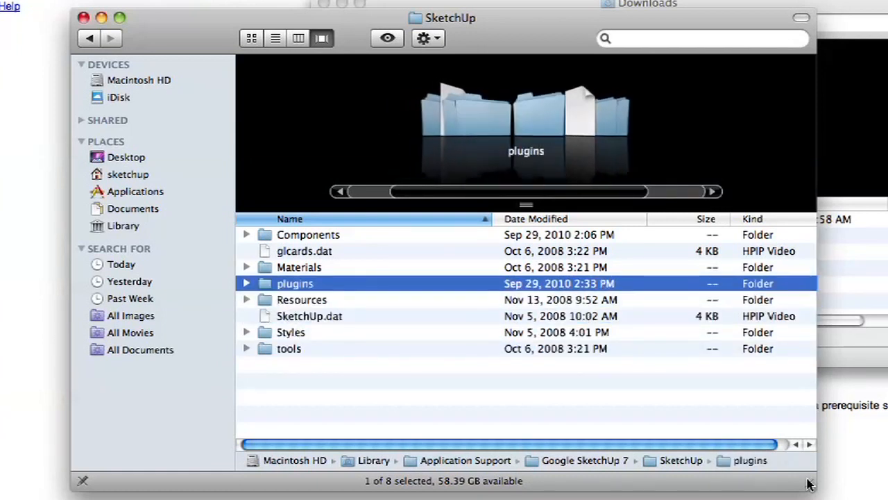
# Open plugins and select the IDXRenditioner.bundle alias, then 3DxSketchUp.rb.
pyautogui.doubleClick(295, 283)
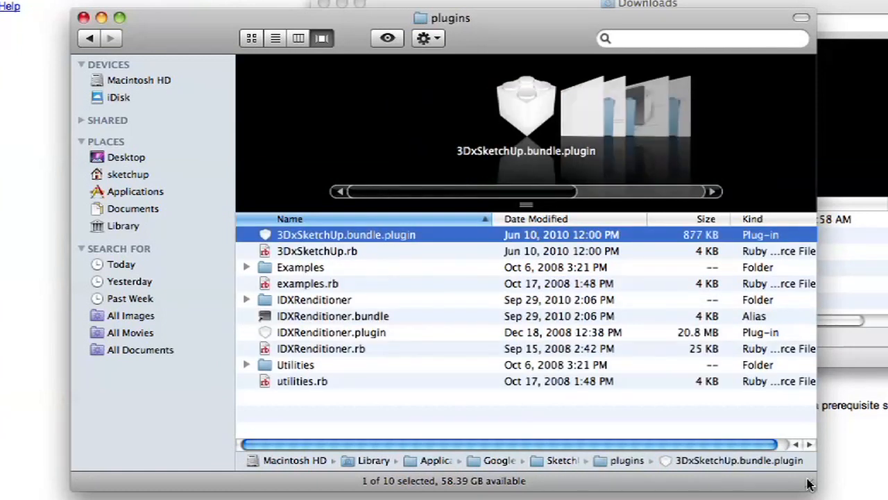
pyautogui.click(317, 250)
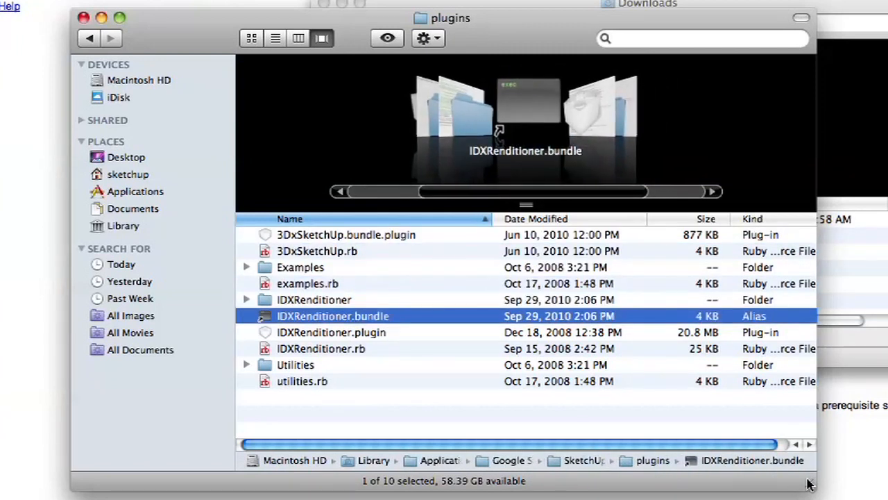
pyautogui.click(331, 332)
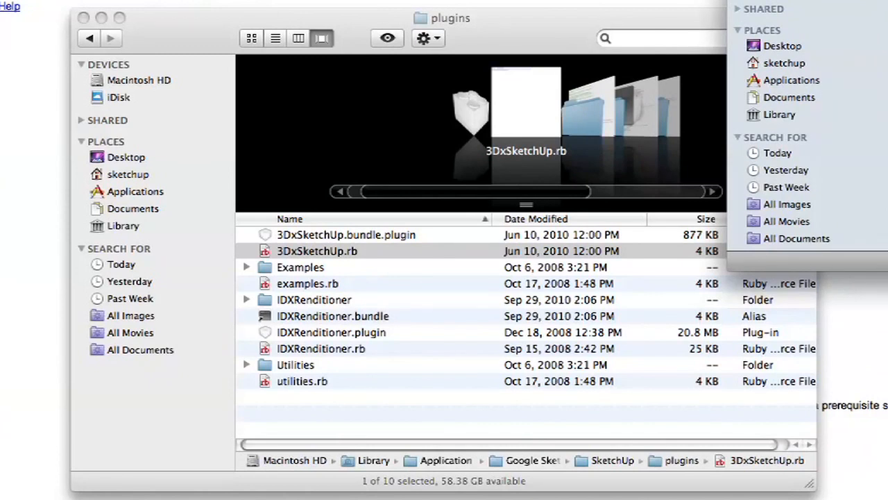
pyautogui.moveTo(470, 357)
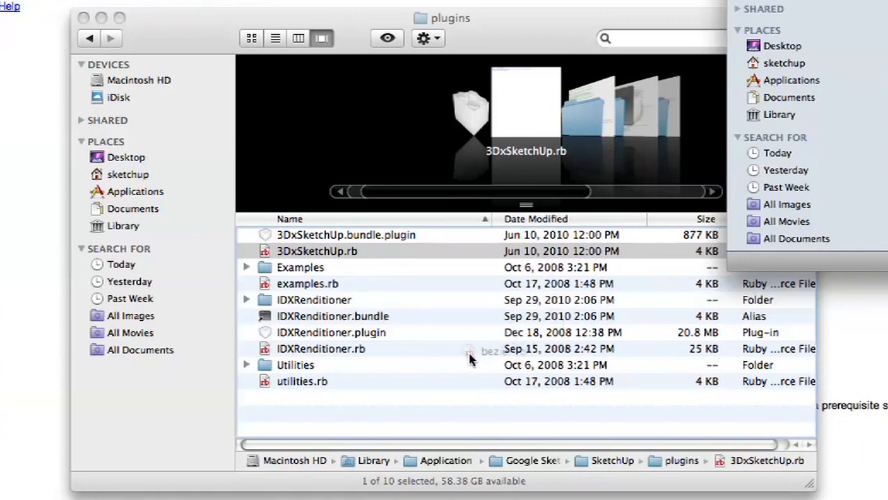